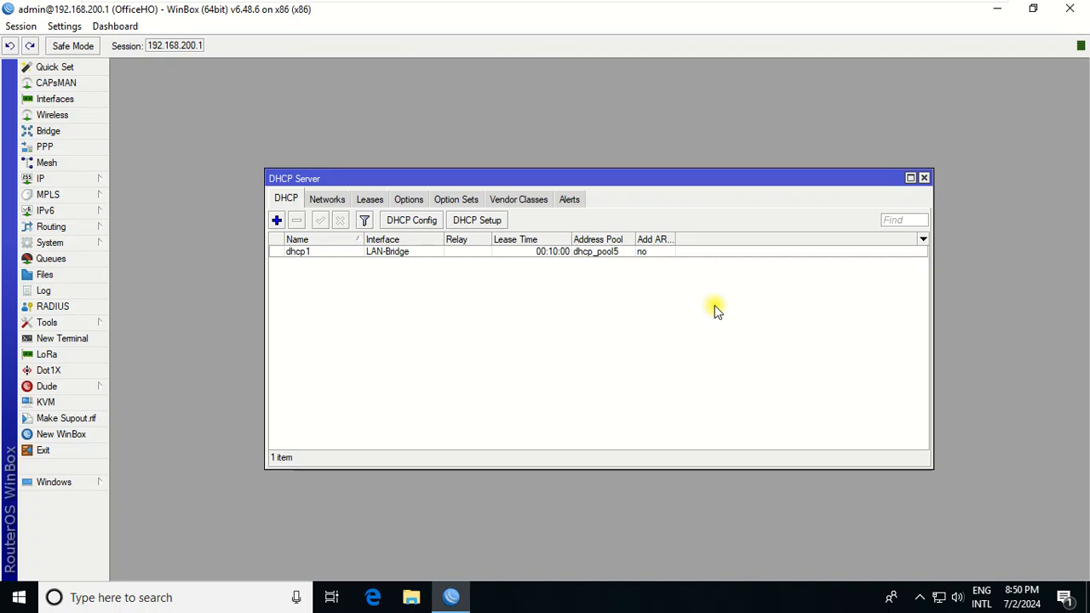
mouse_move(558, 146)
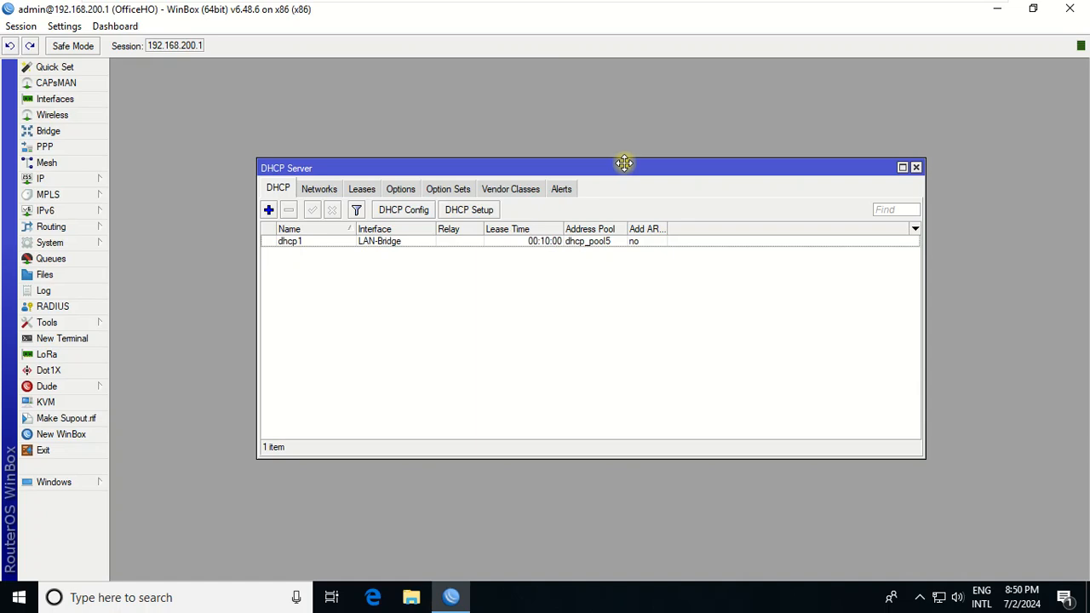
mouse_move(627, 171)
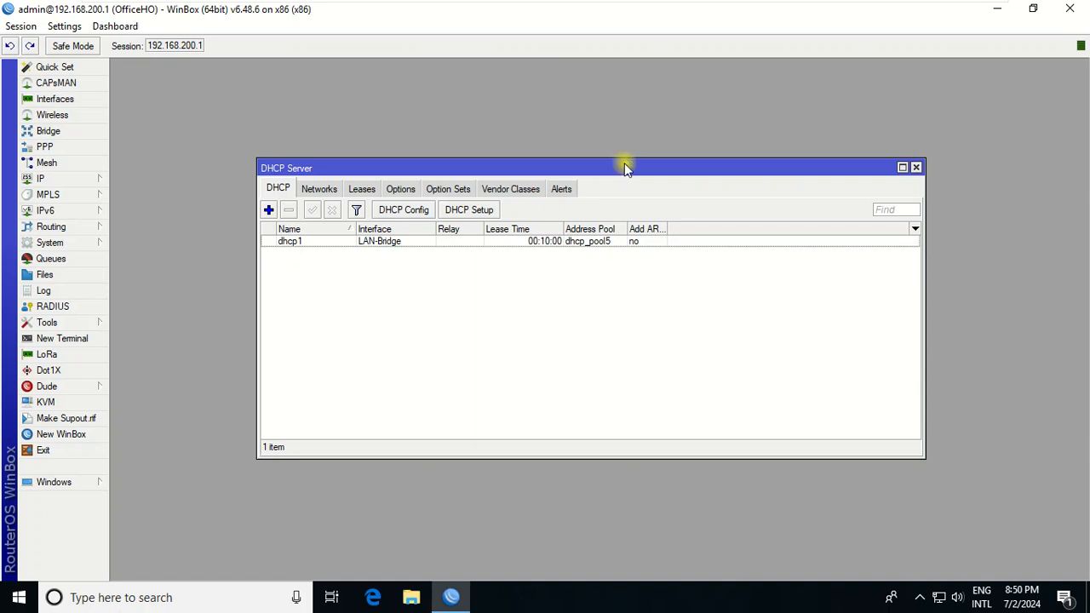
mouse_move(136, 269)
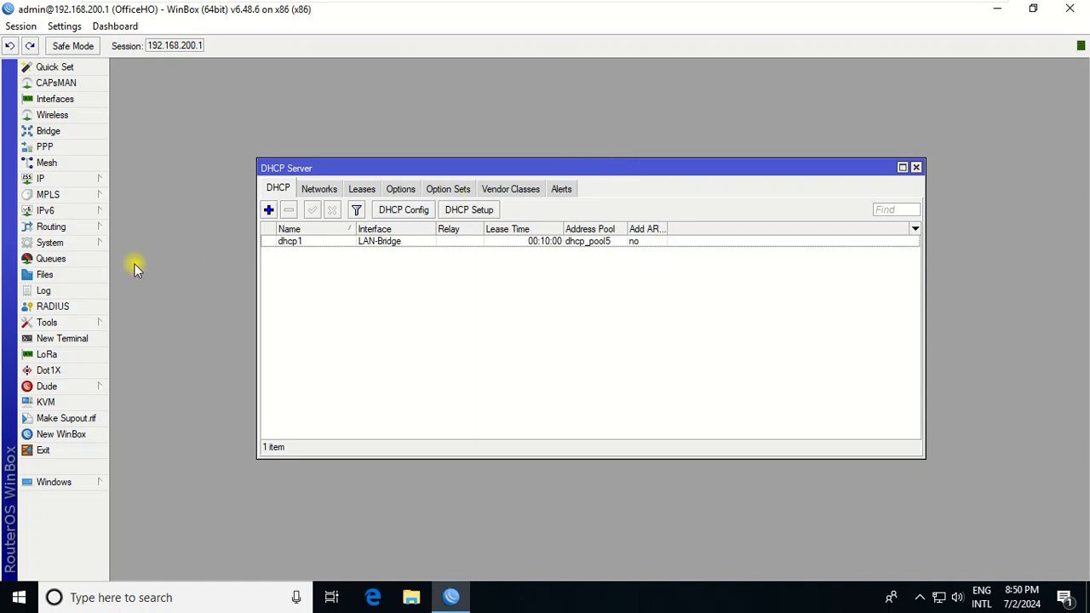
mouse_move(121, 225)
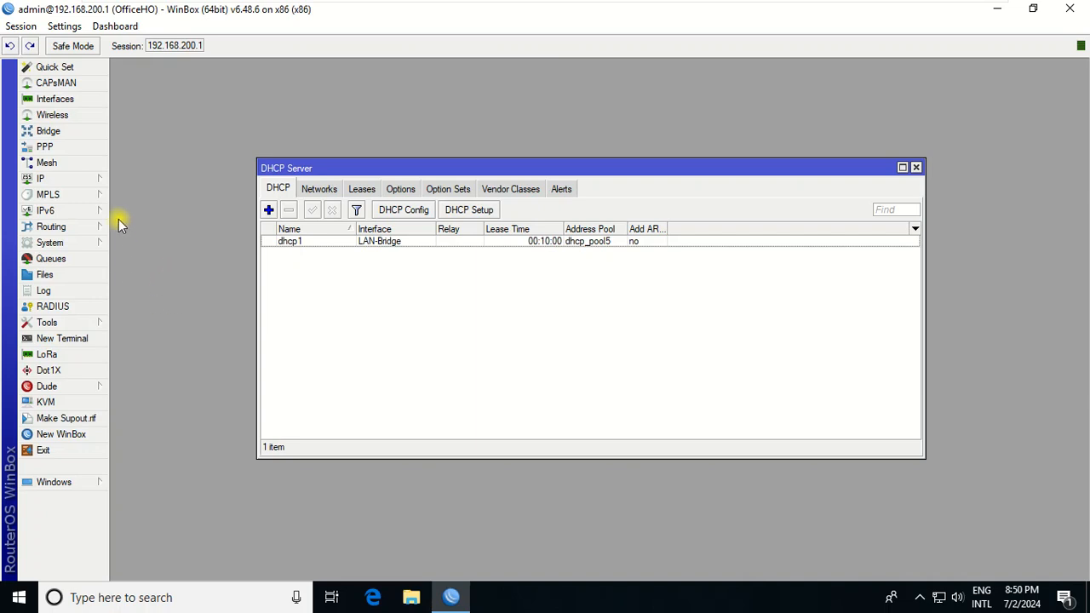
mouse_move(85, 419)
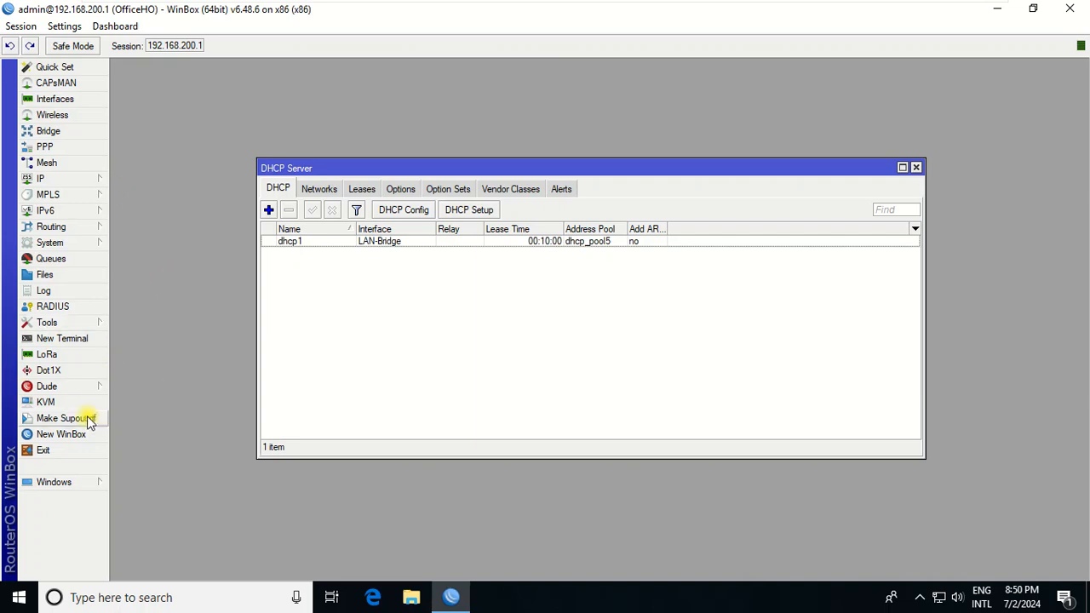
- Clear the IT user's allowed address in System > Users and confirm
left_click(50, 242)
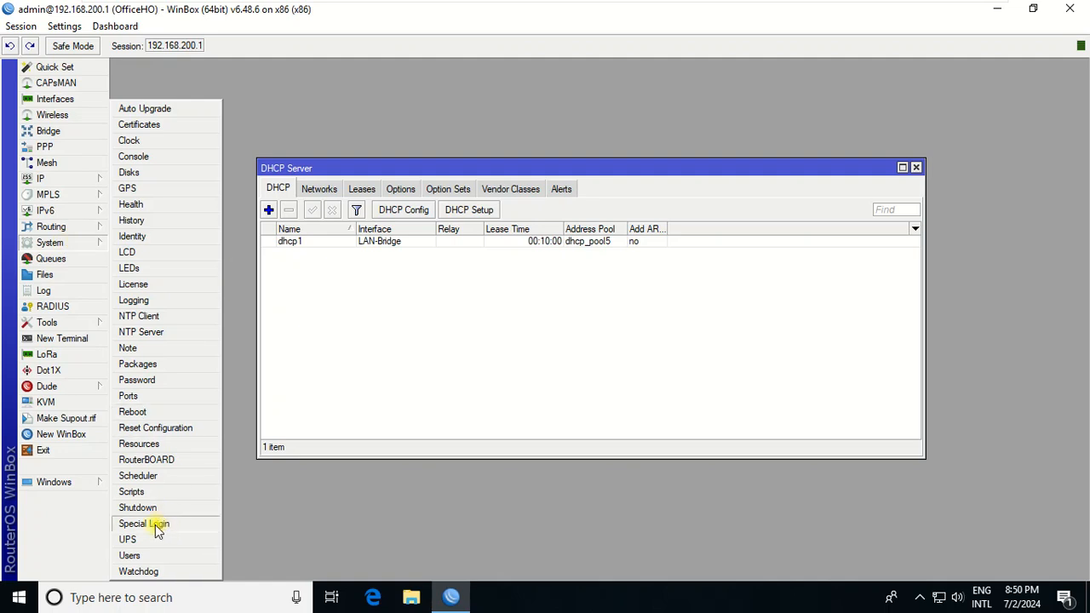
left_click(130, 555)
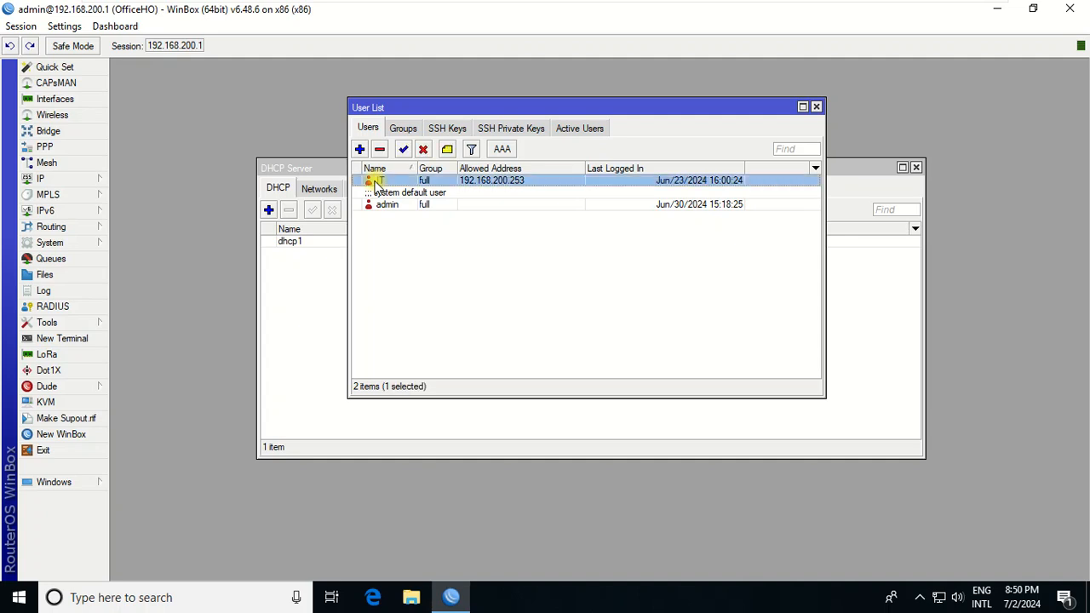
double_click(380, 181)
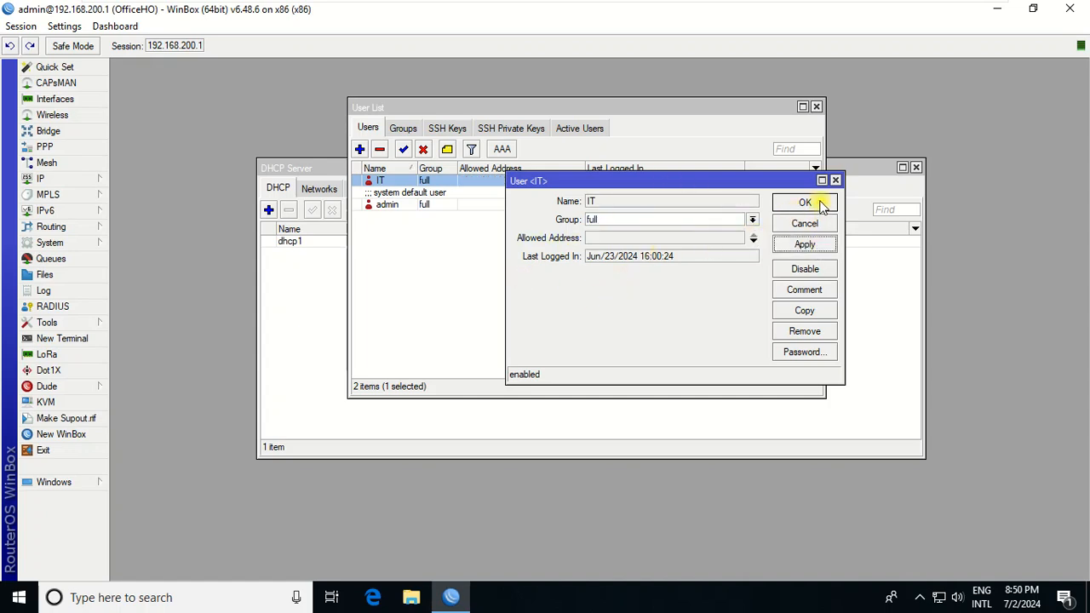
left_click(804, 201)
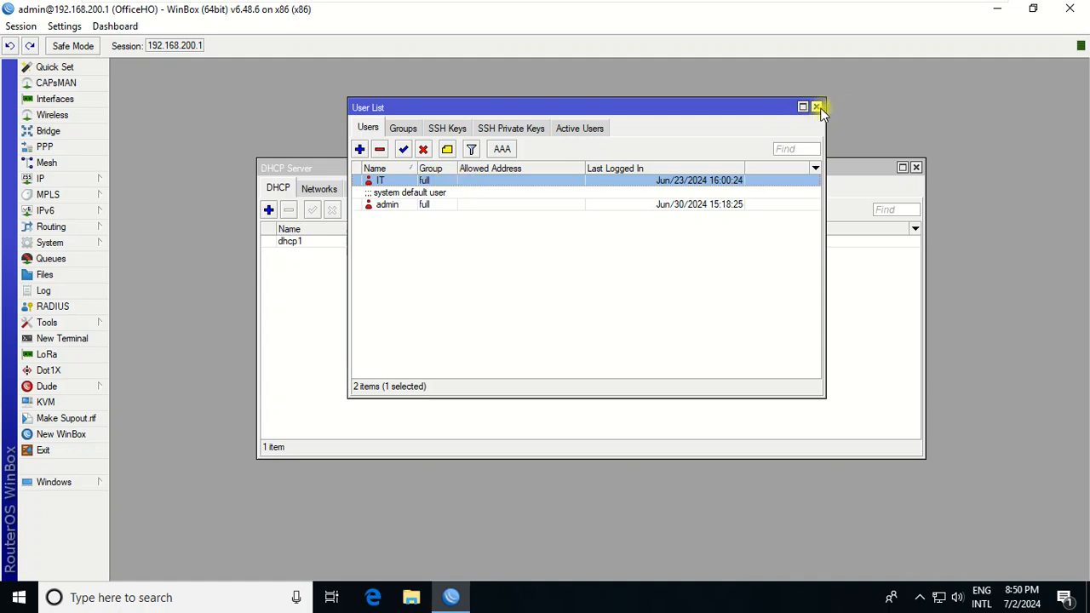
- End the admin session and log back in to 192.168.200.1 as IT, dismissing the key notice
left_click(816, 105)
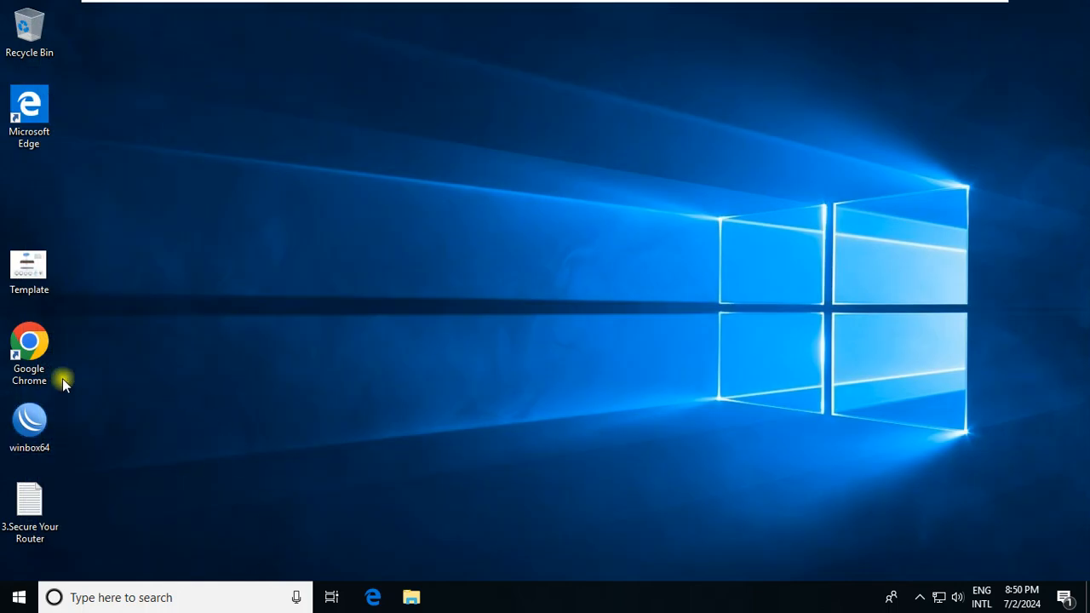
double_click(29, 423)
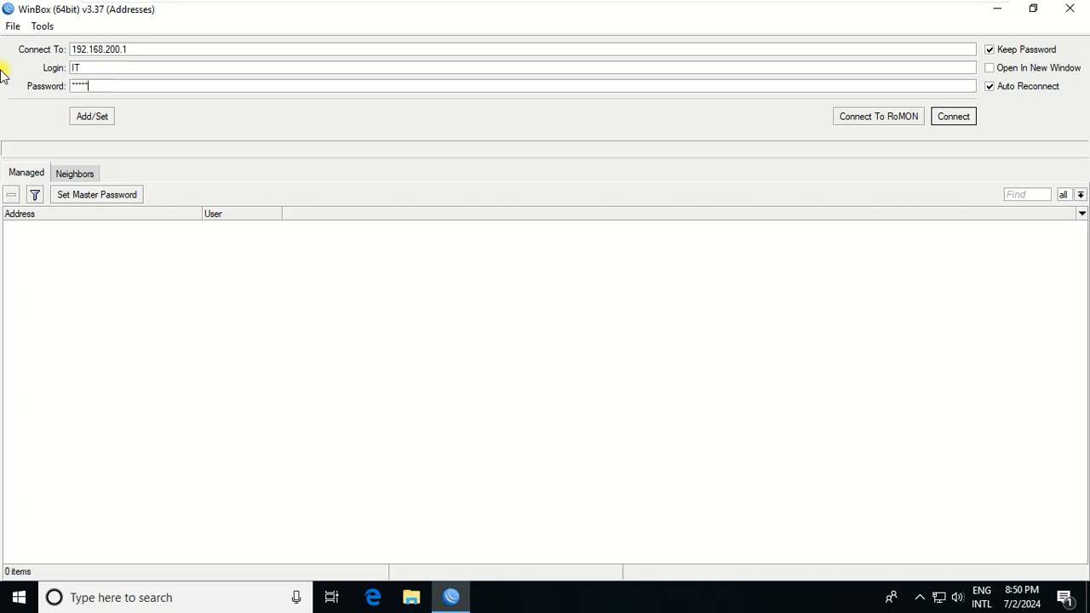
left_click(954, 115)
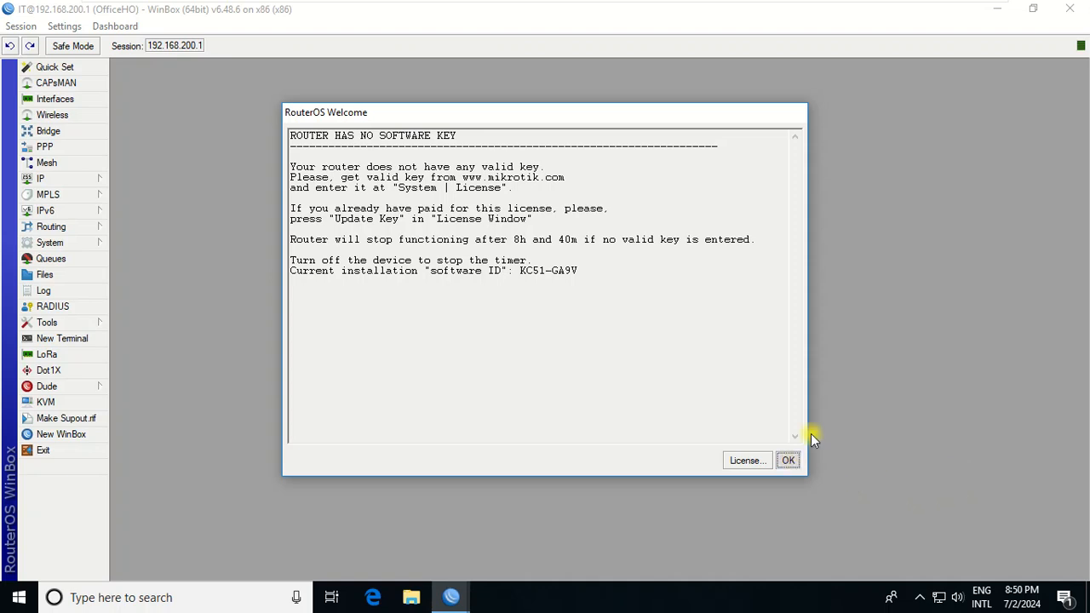
left_click(787, 460)
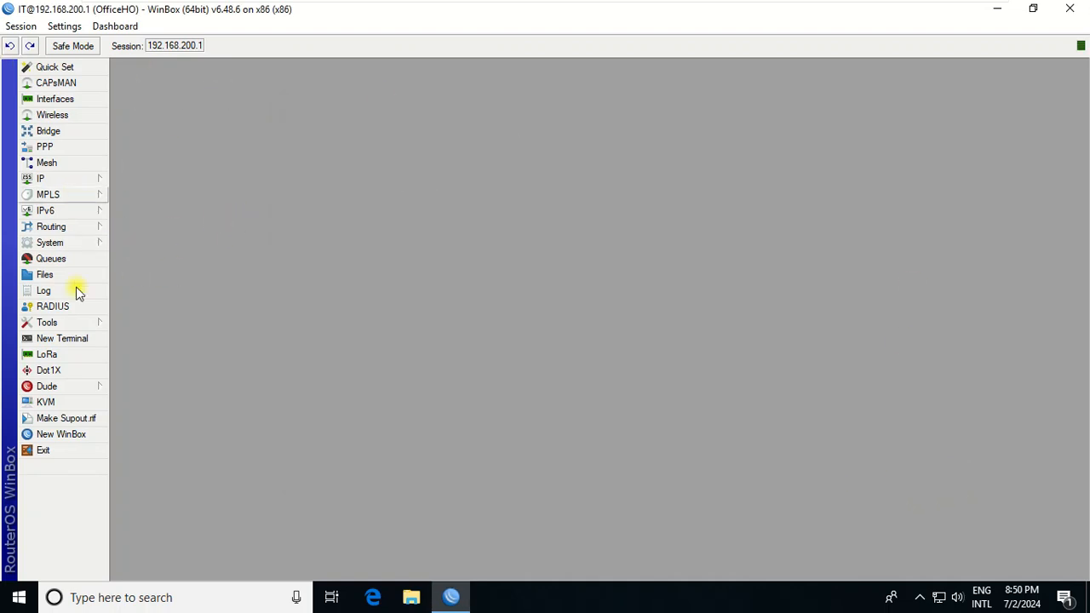
mouse_move(99, 439)
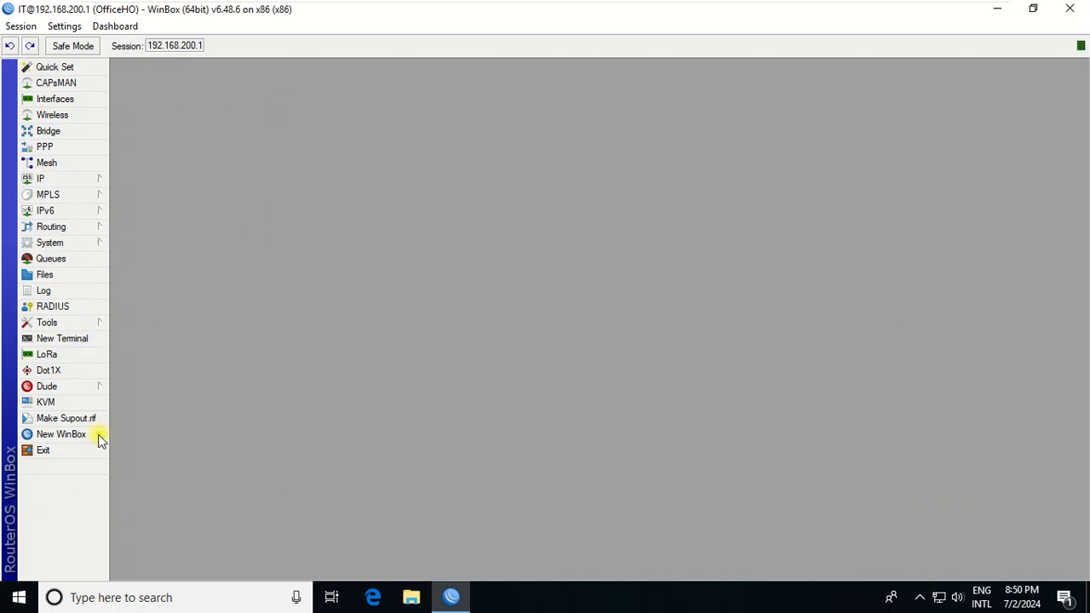
mouse_move(77, 307)
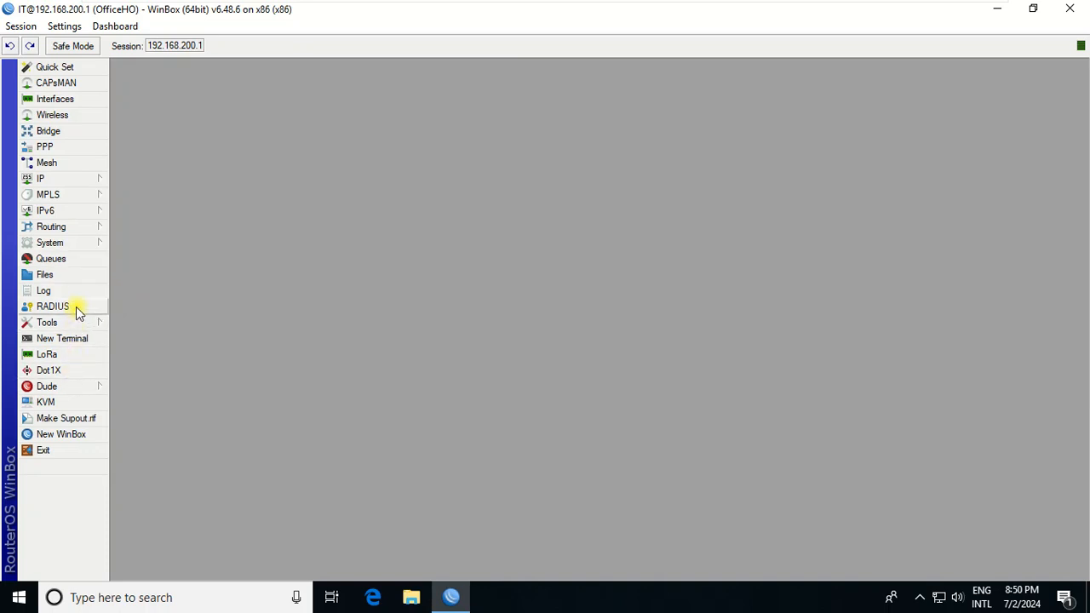
- Set the IT user's Allowed Address to 192.168.200.254 and apply it
left_click(50, 242)
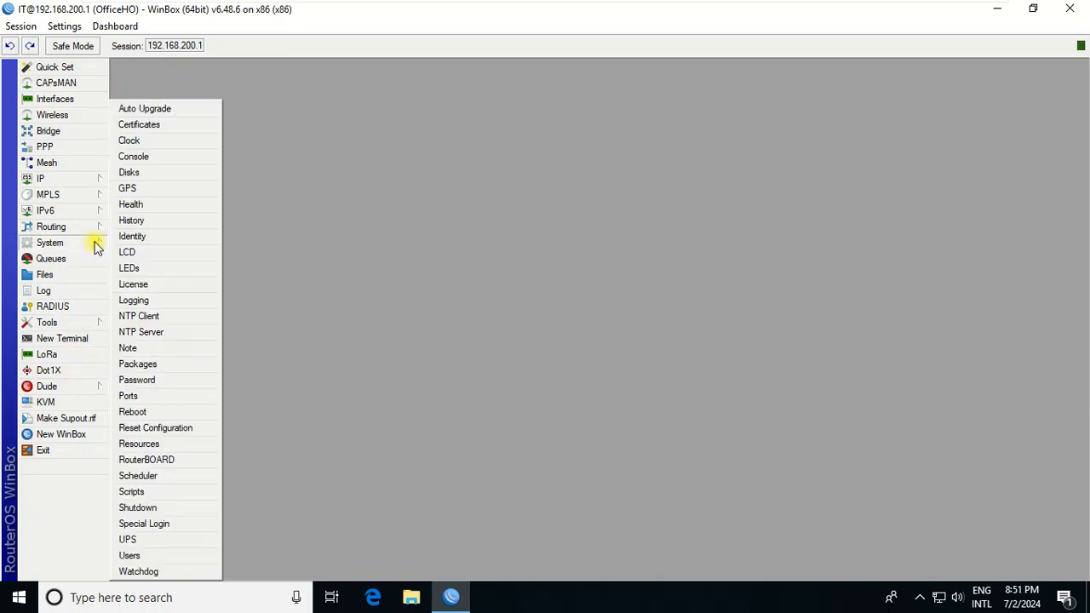
left_click(129, 556)
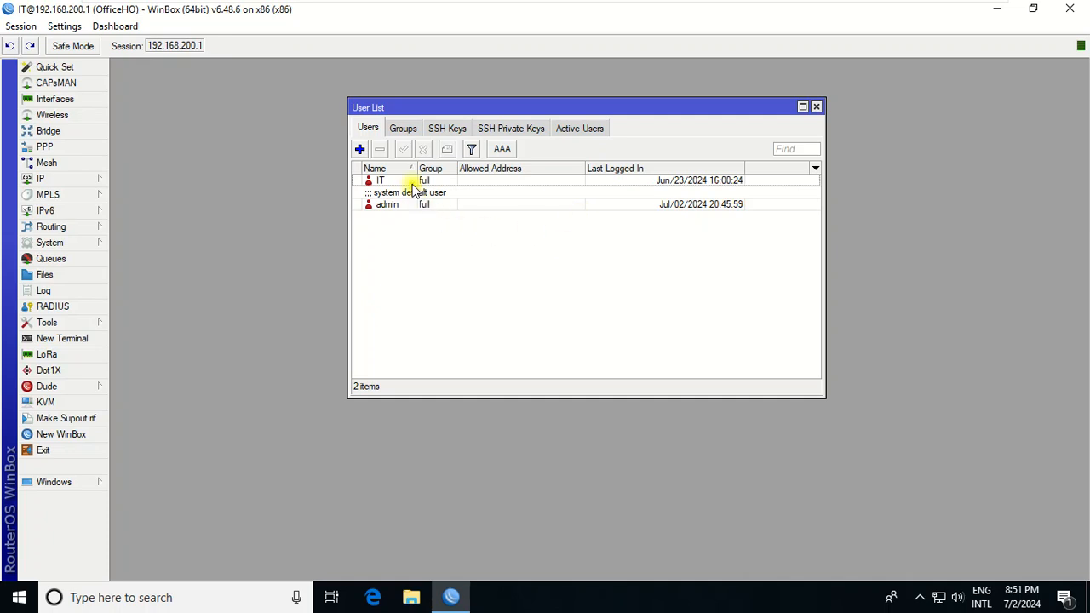
double_click(381, 180)
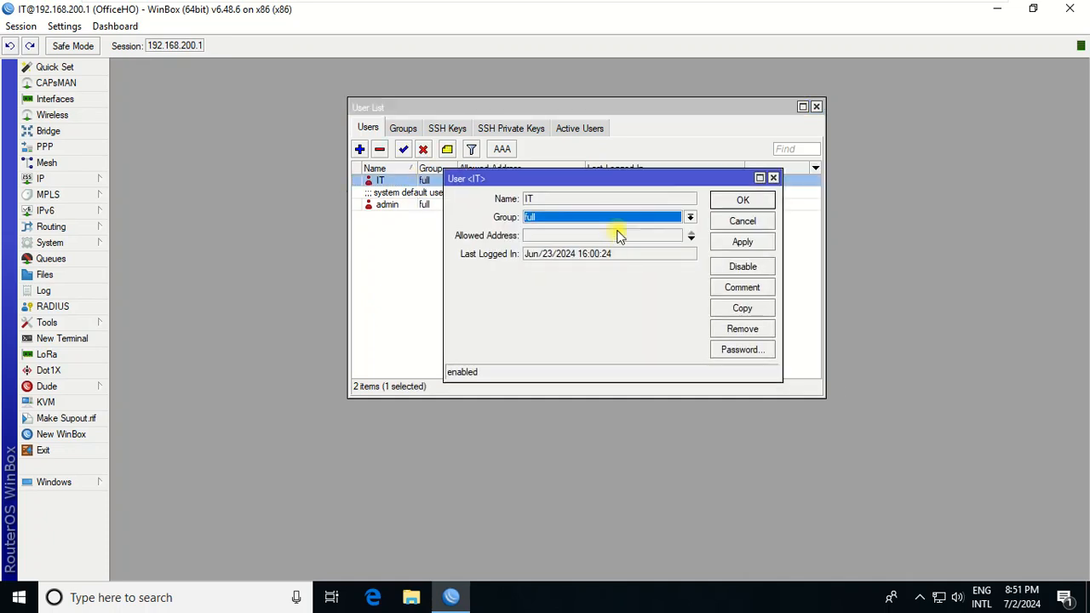
left_click(603, 235)
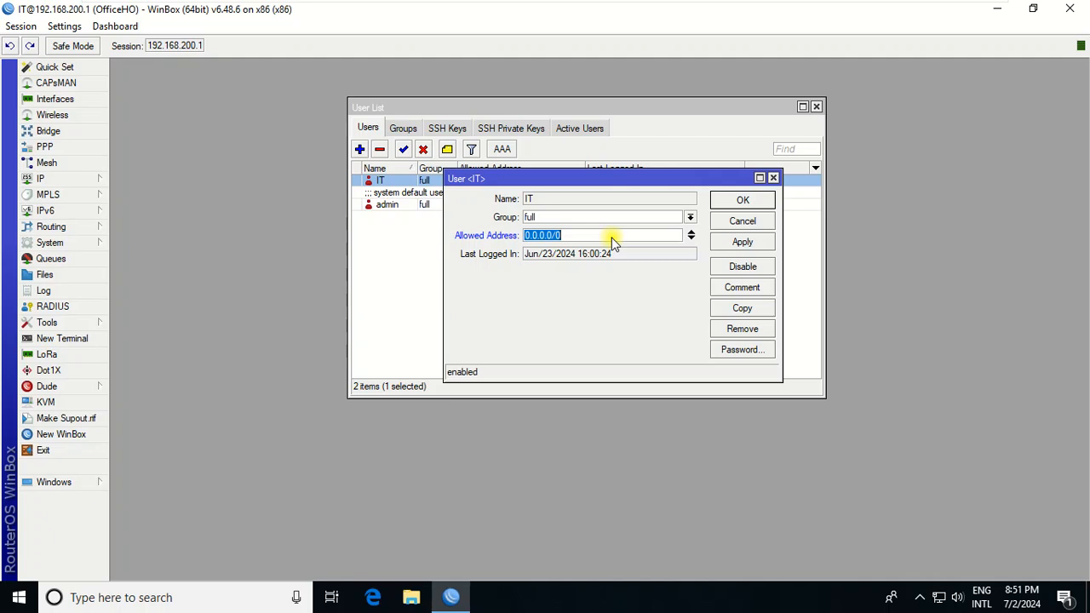
type("192.168.200")
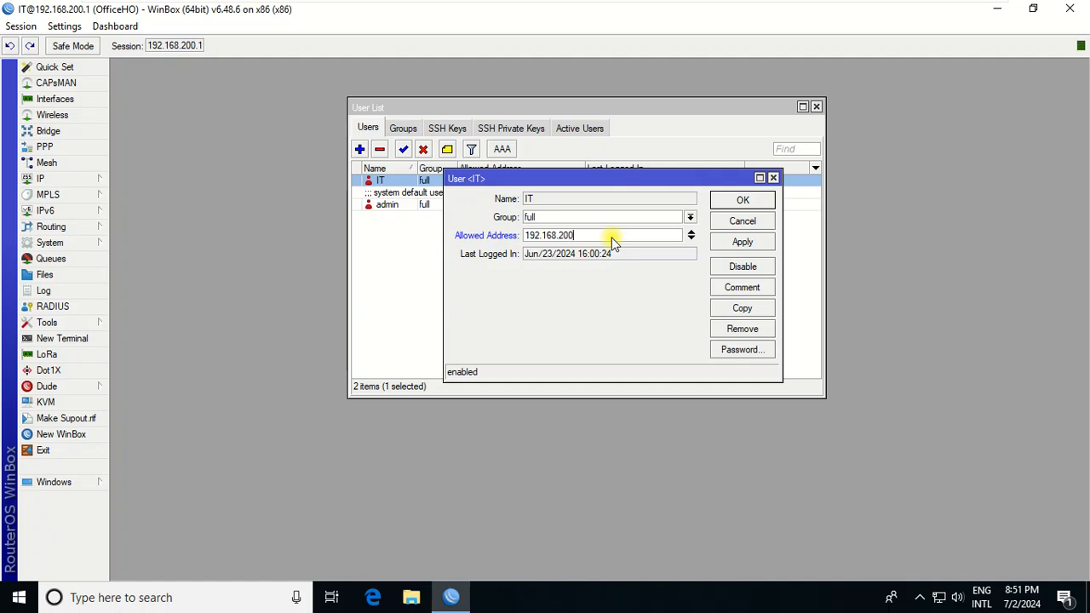
type(".")
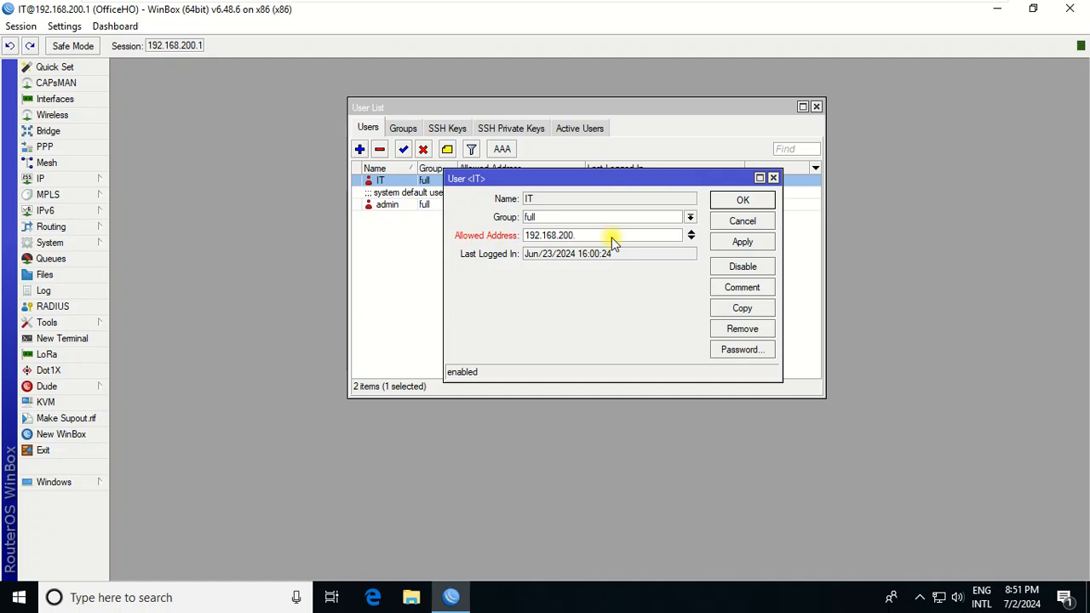
type("1")
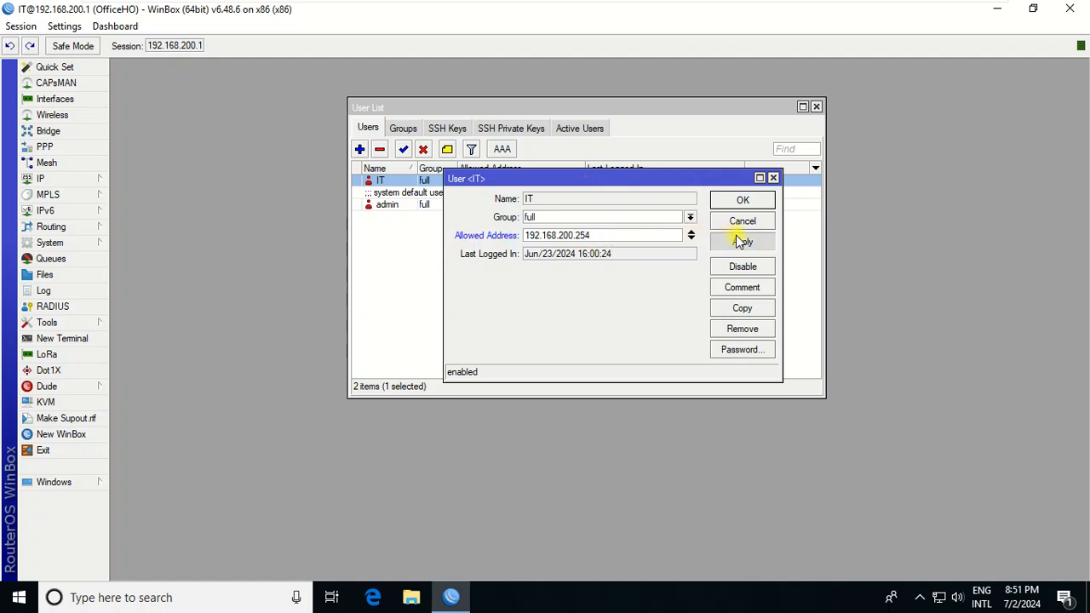
left_click(743, 199)
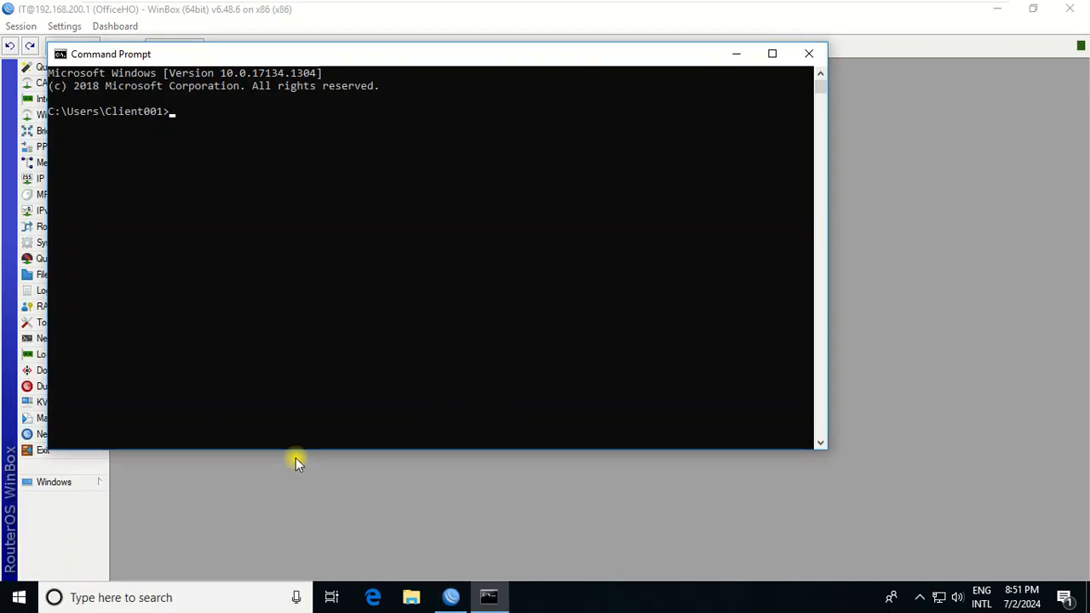
- Run ipconfig to see this computer's IPv4 address (192.168.200.253)
type("ipconfig")
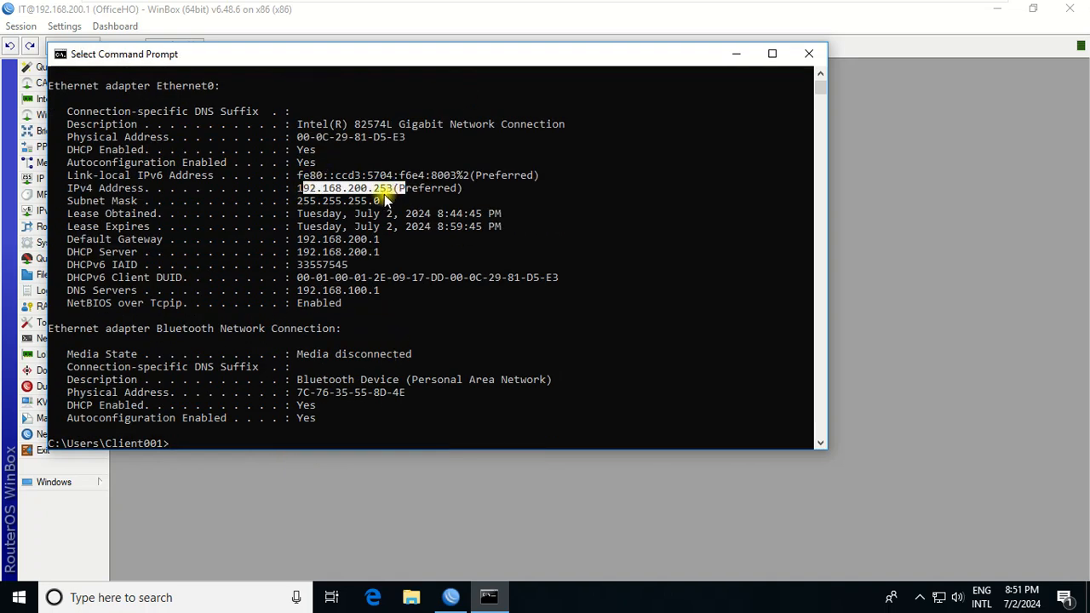
mouse_move(811, 53)
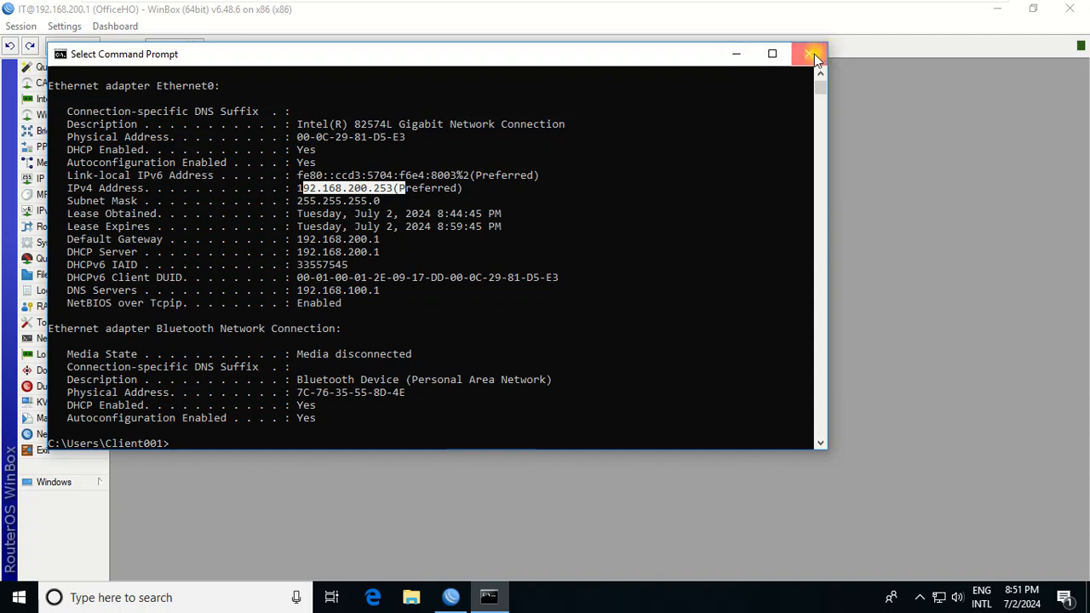
- Close Command Prompt and the User List, then end the IT session
left_click(804, 52)
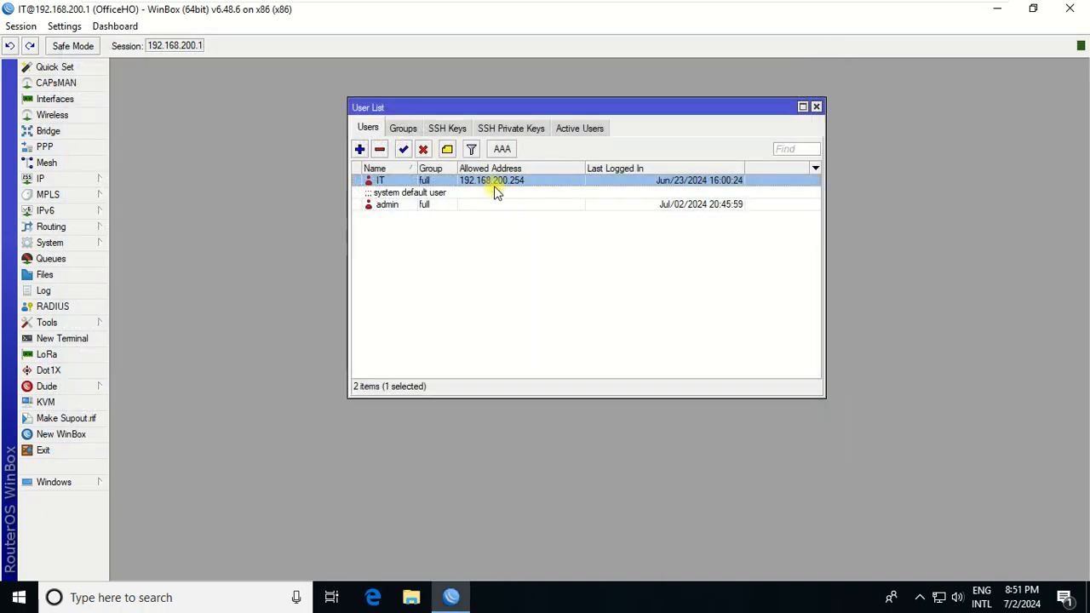
mouse_move(804, 127)
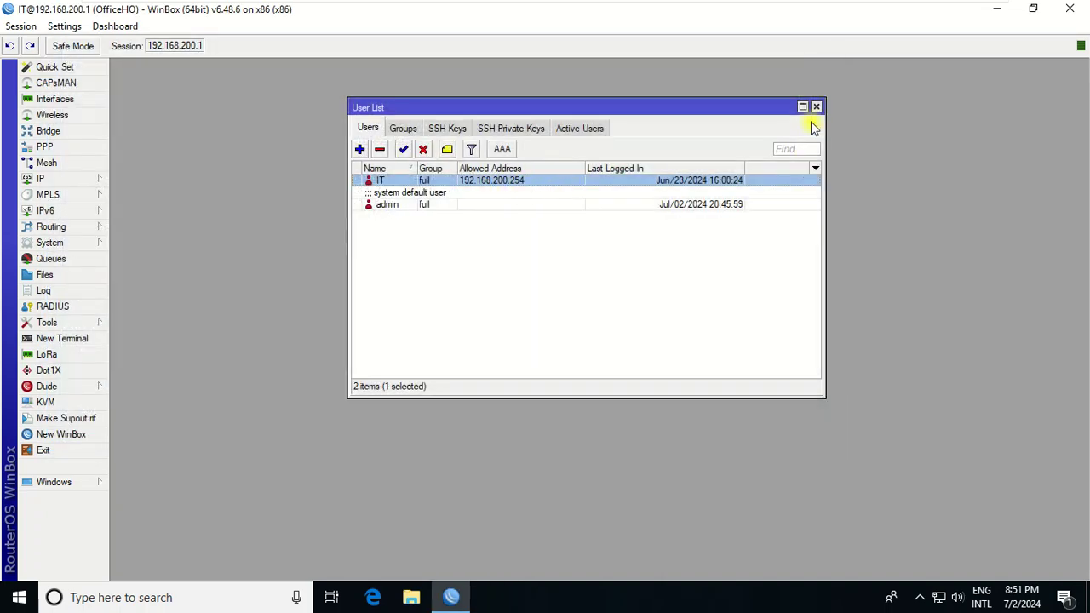
left_click(816, 106)
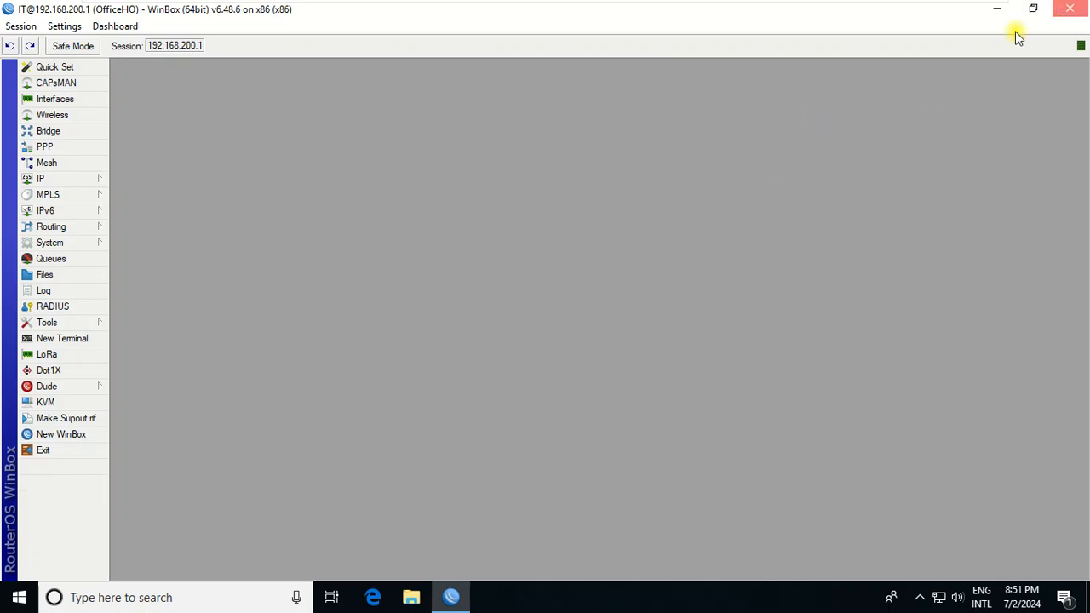
left_click(1076, 7)
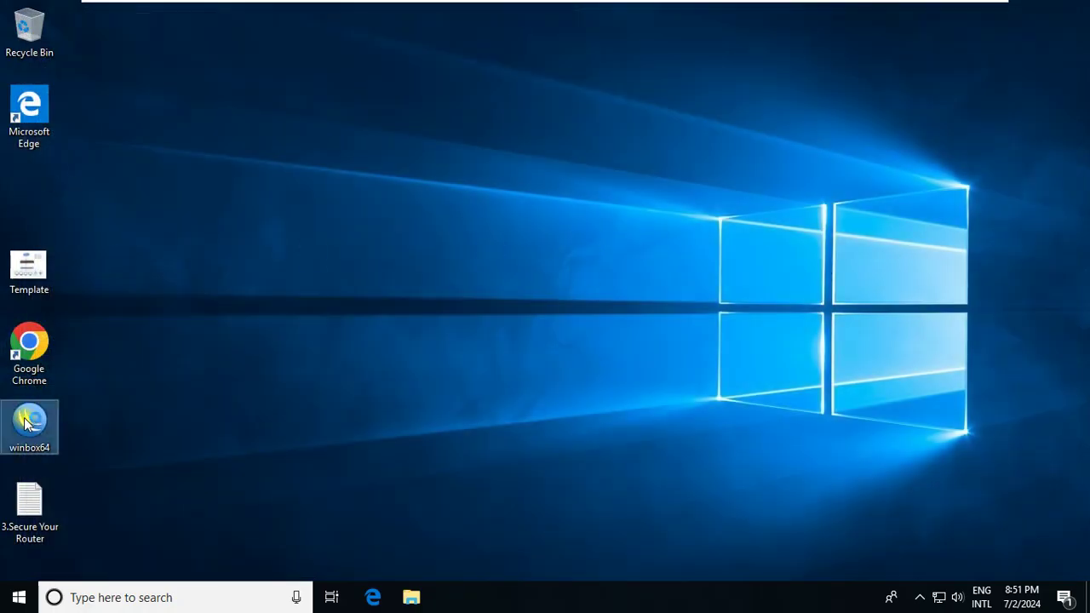
- Relaunch WinBox and attempt an IT login to 192.168.200.1, which is refused
double_click(30, 424)
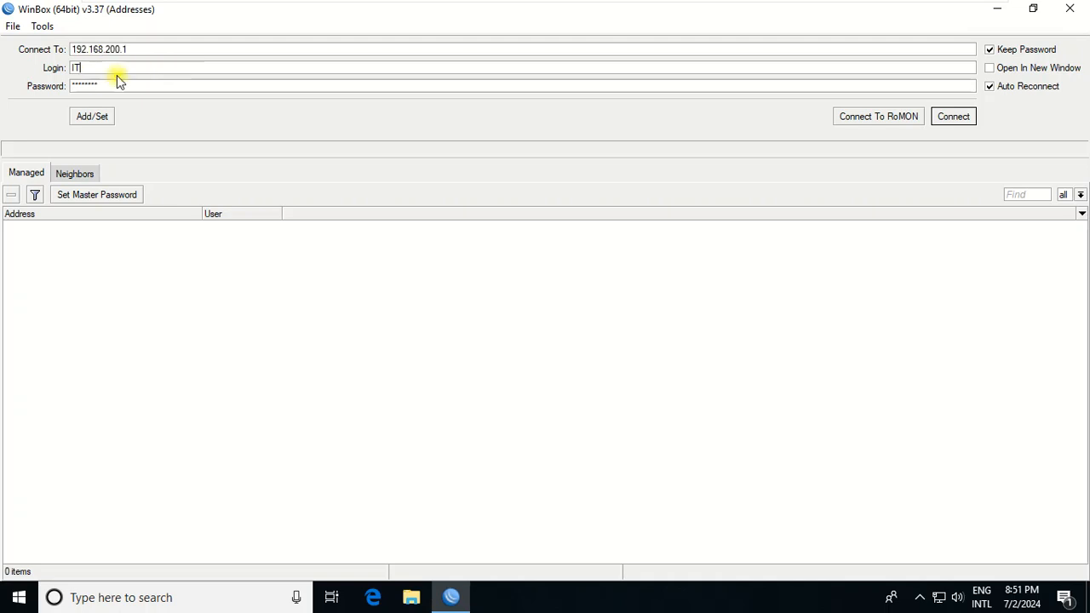
mouse_move(953, 116)
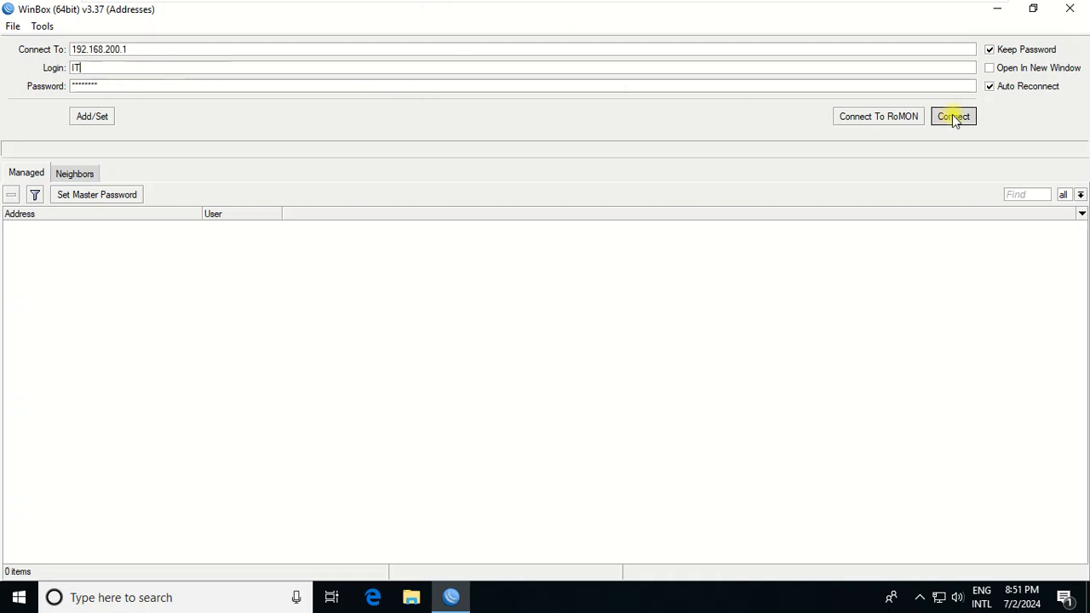
left_click(954, 115)
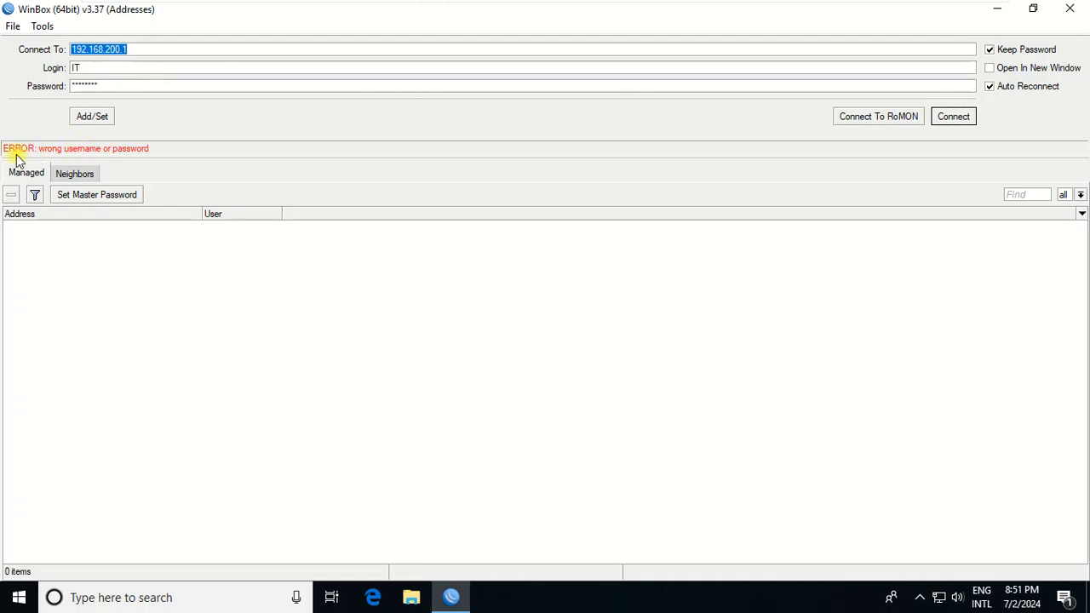
mouse_move(101, 156)
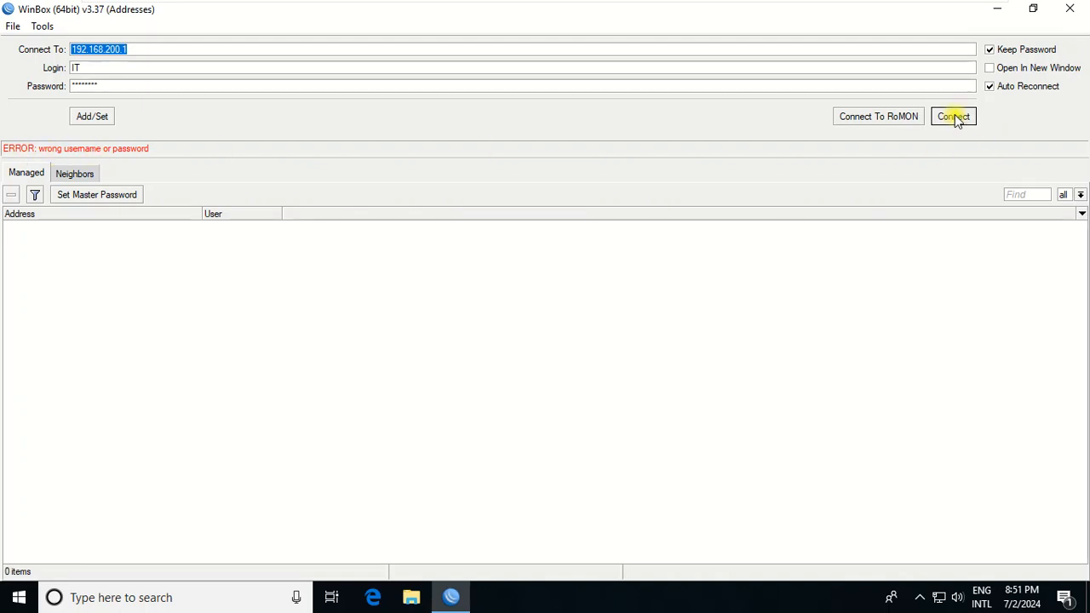
mouse_move(791, 339)
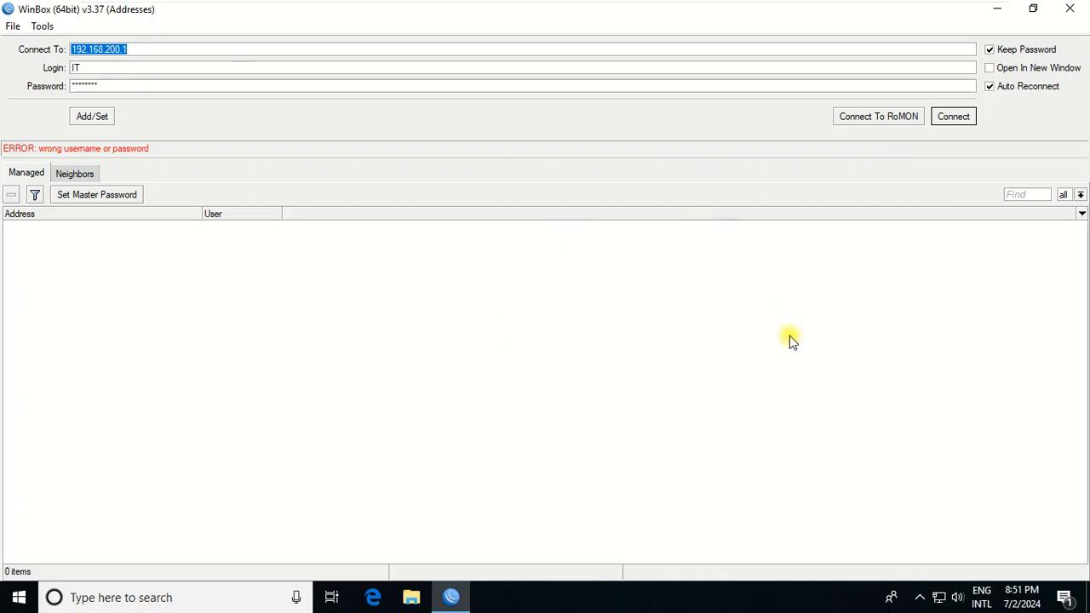
mouse_move(194, 45)
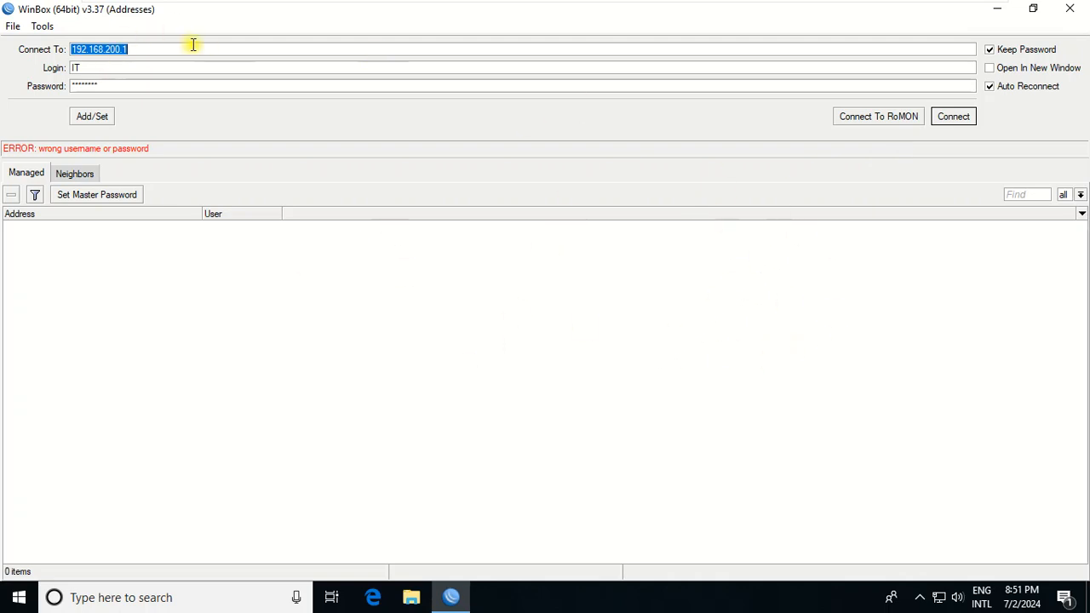
mouse_move(136, 143)
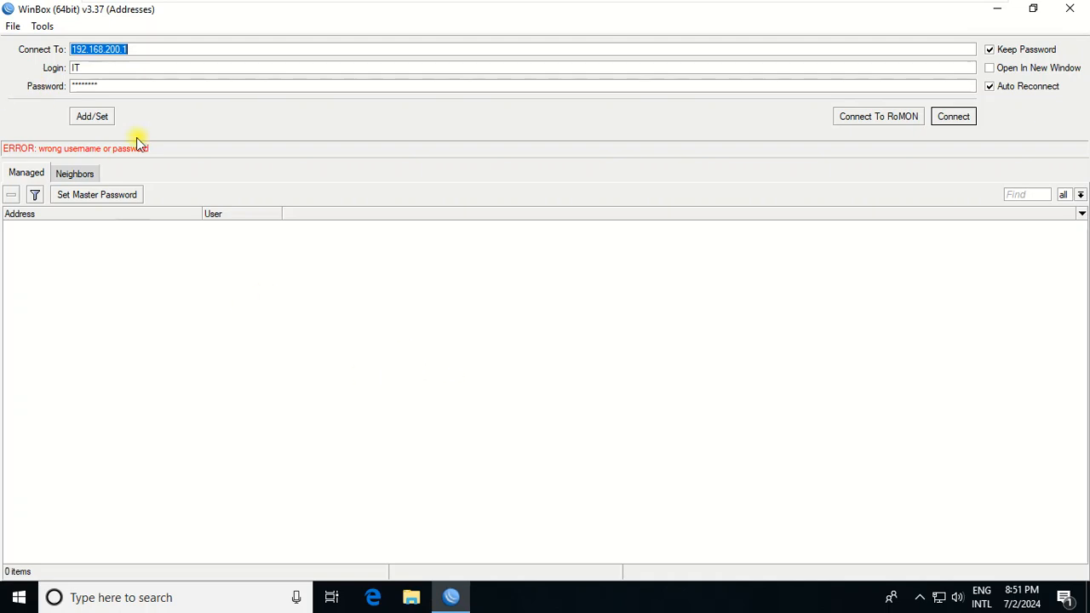
- Switch the login account to admin and connect to 192.168.200.1
left_click(126, 85)
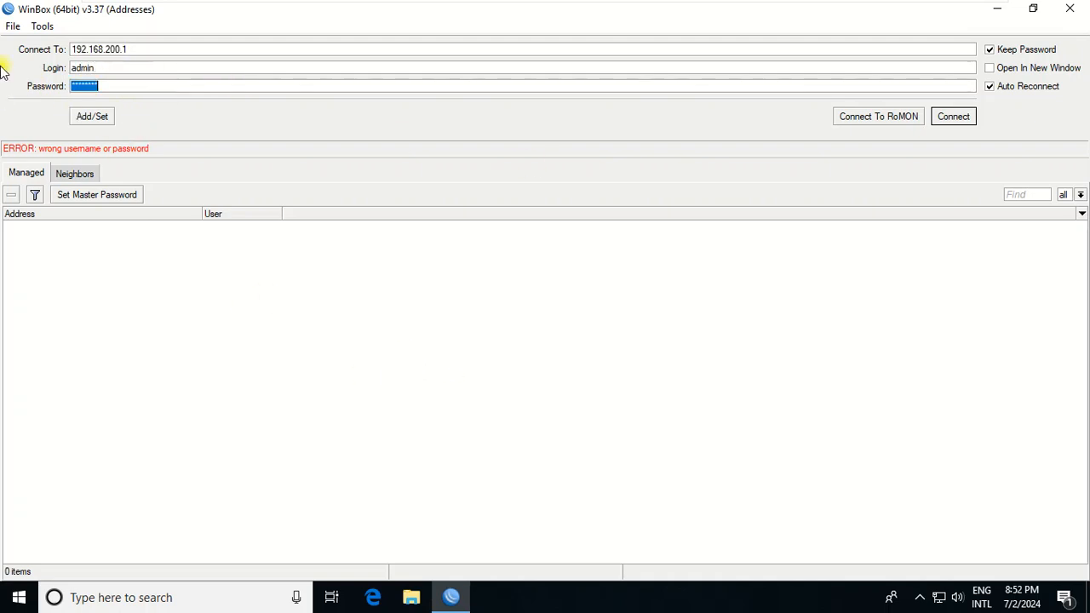
left_click(954, 116)
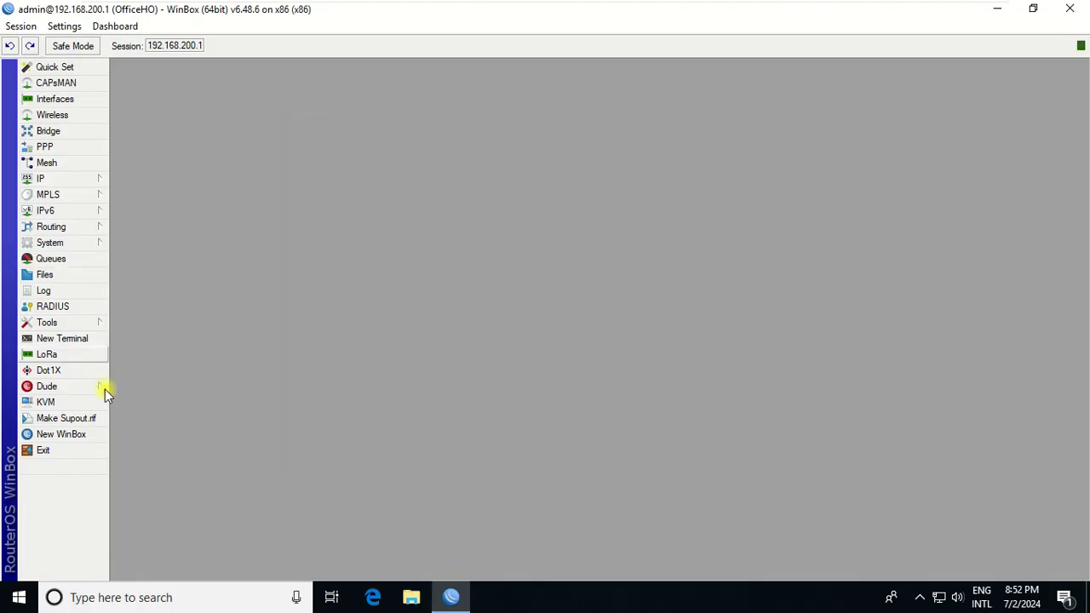
mouse_move(88, 307)
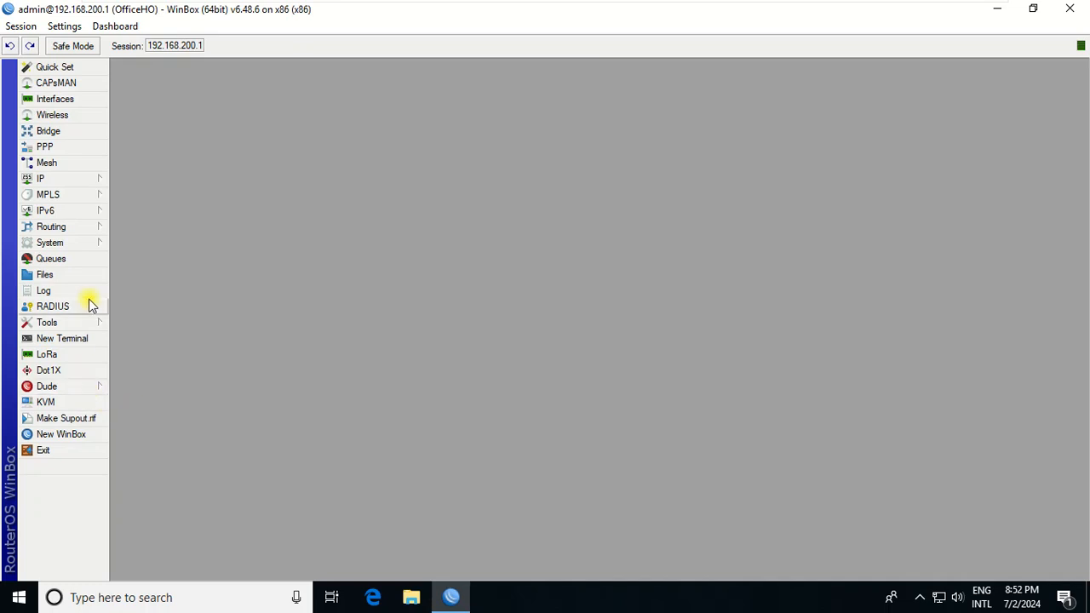
- Give user IT allowed addresses 192.168.200.253 and 192.168.200.220 and save
left_click(50, 242)
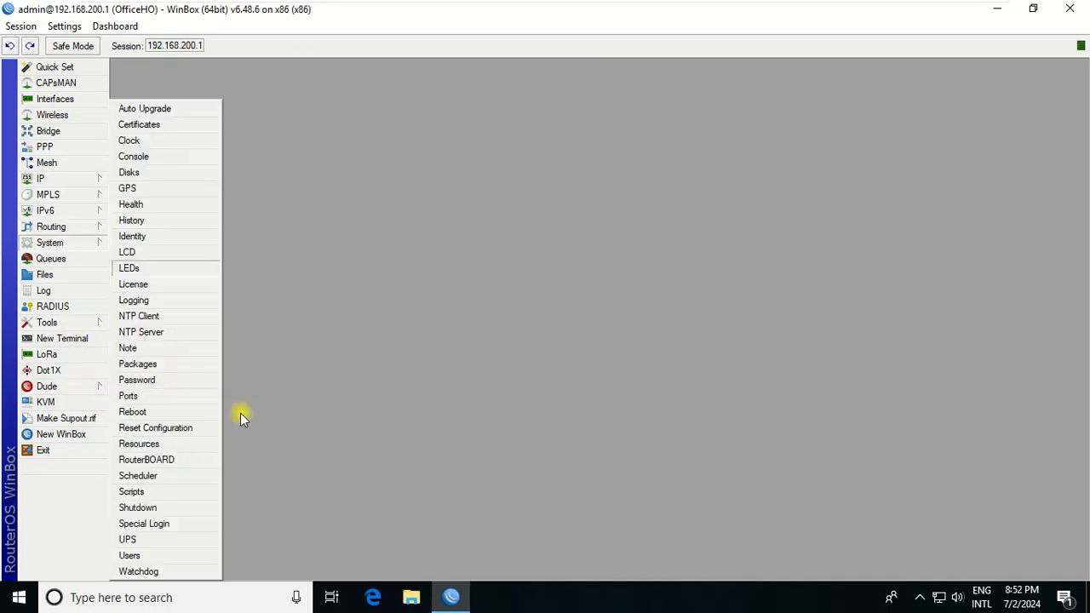
left_click(130, 555)
type("192.168.200.")
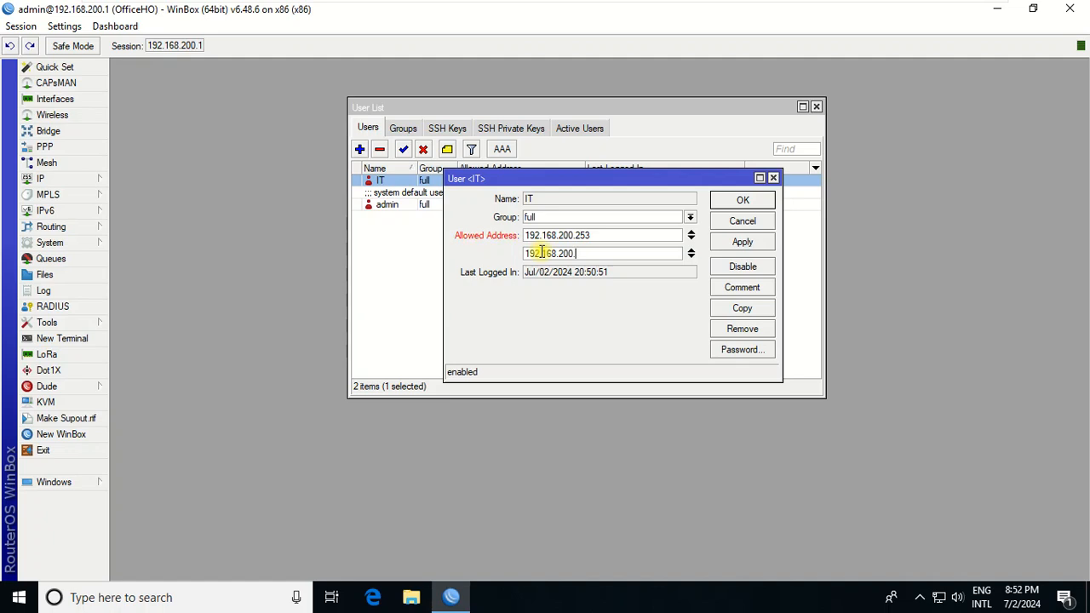
type("220")
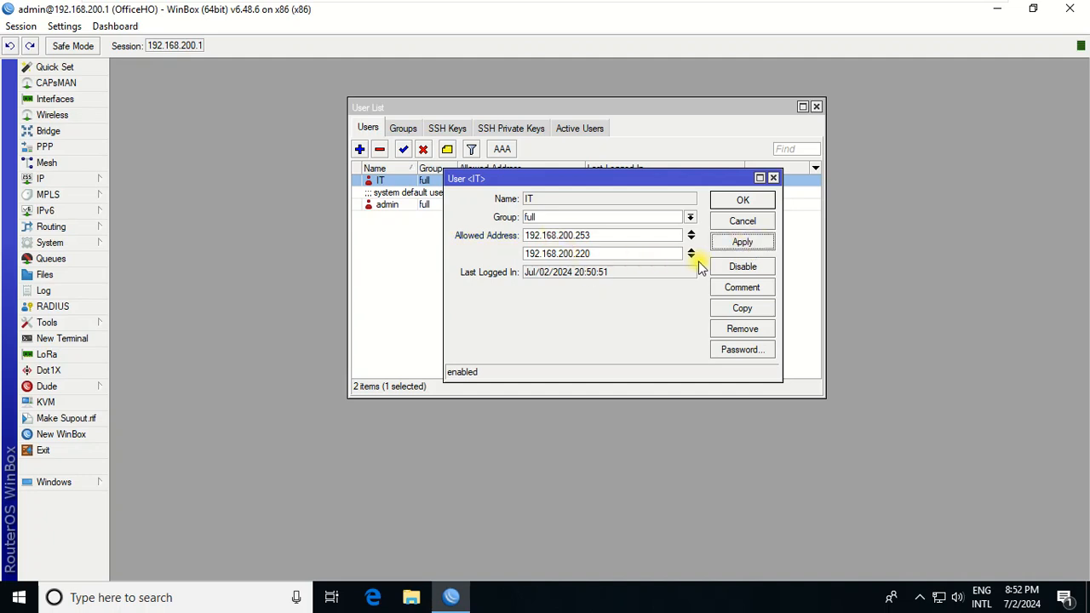
left_click(690, 248)
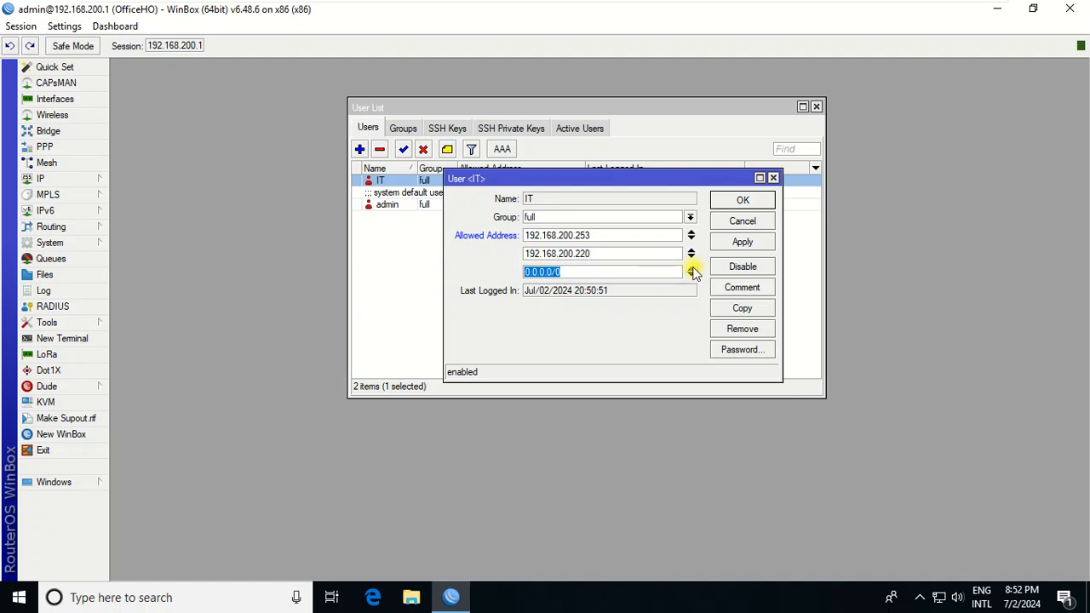
left_click(743, 199)
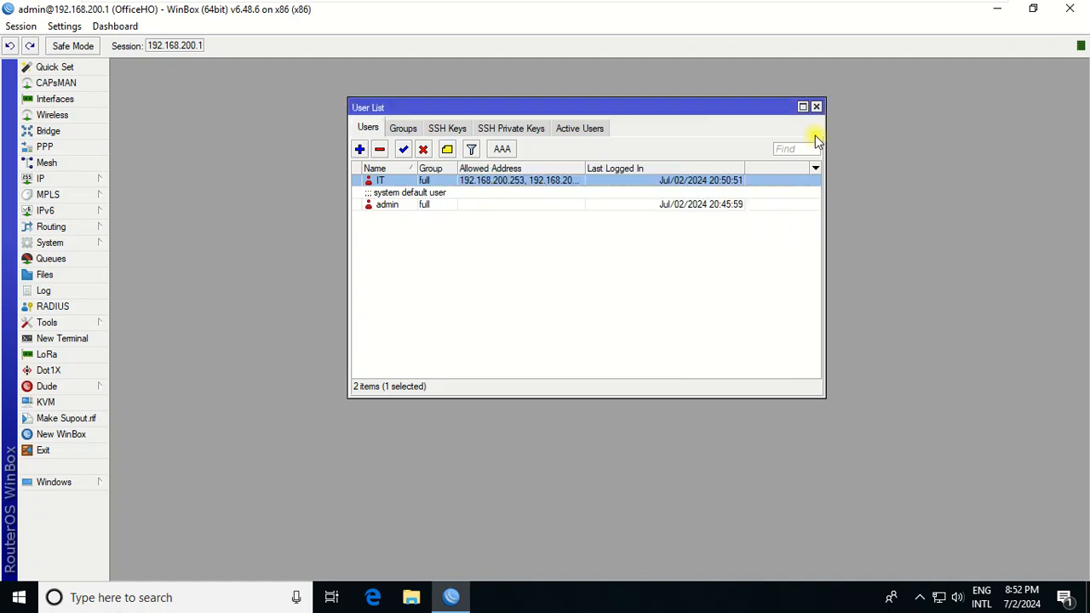
- Close the User List, log in as IT successfully and dismiss the software key notice
left_click(817, 106)
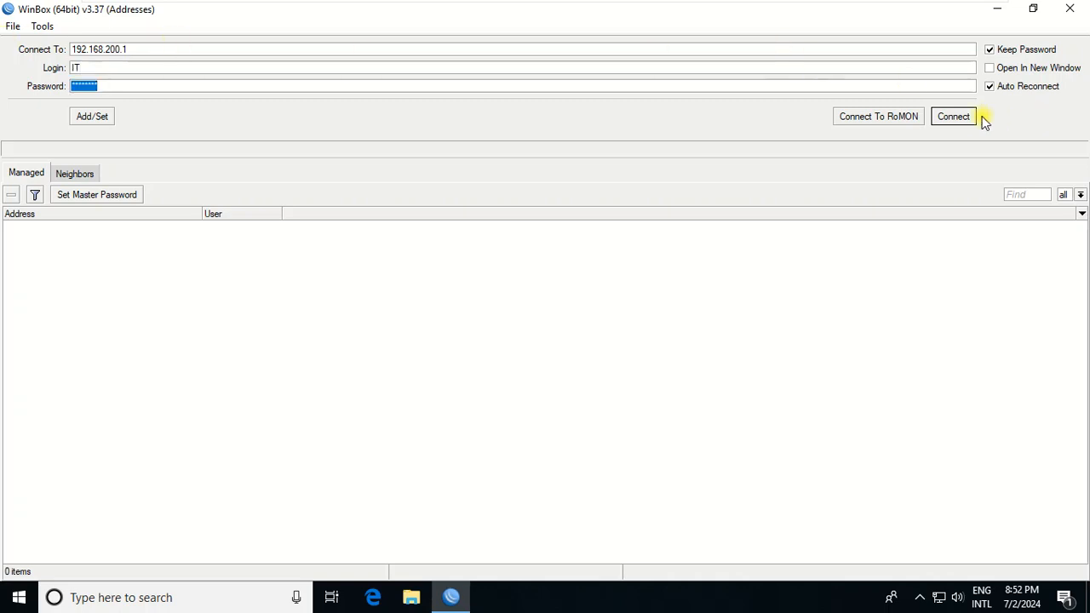
left_click(954, 116)
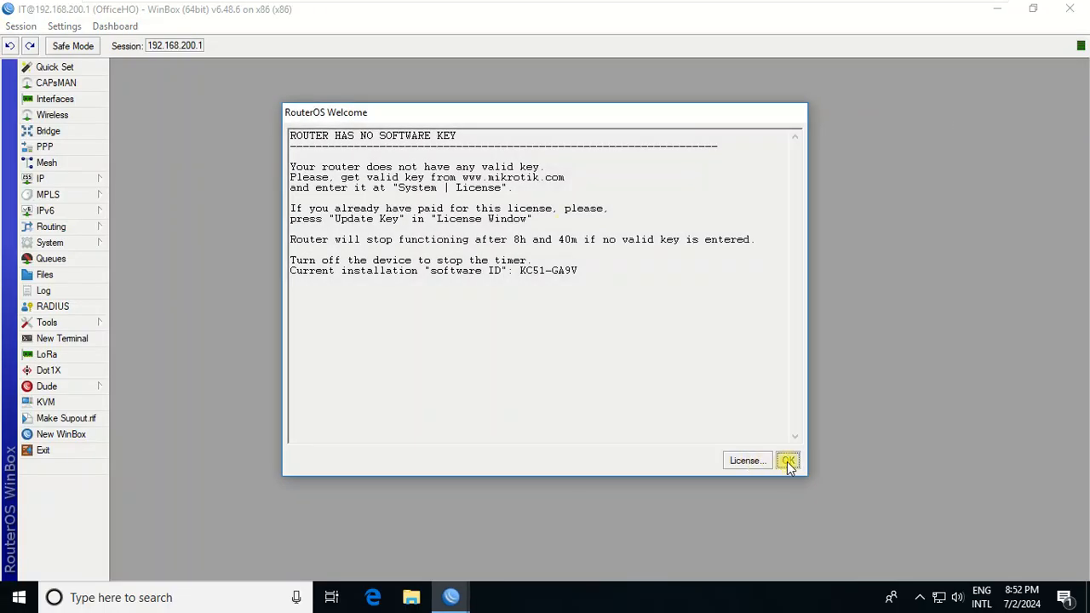
left_click(787, 459)
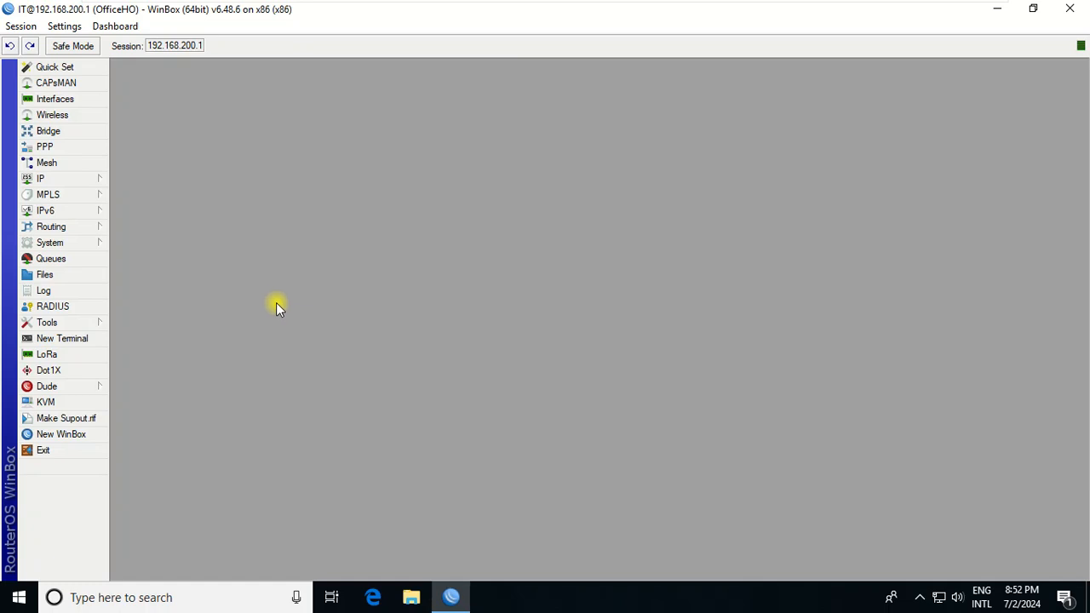
mouse_move(531, 314)
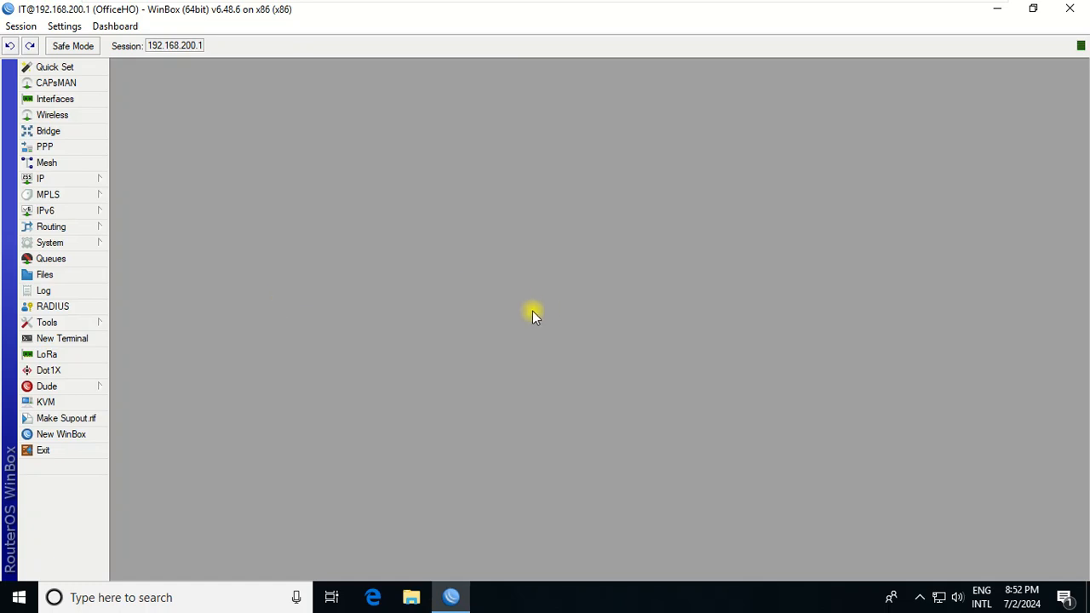
mouse_move(654, 382)
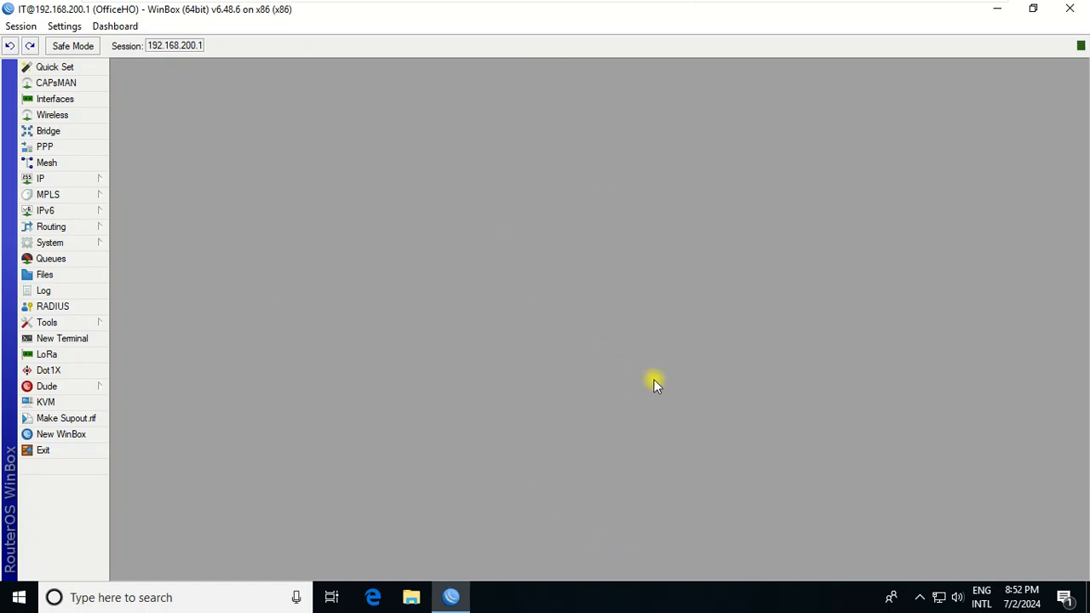